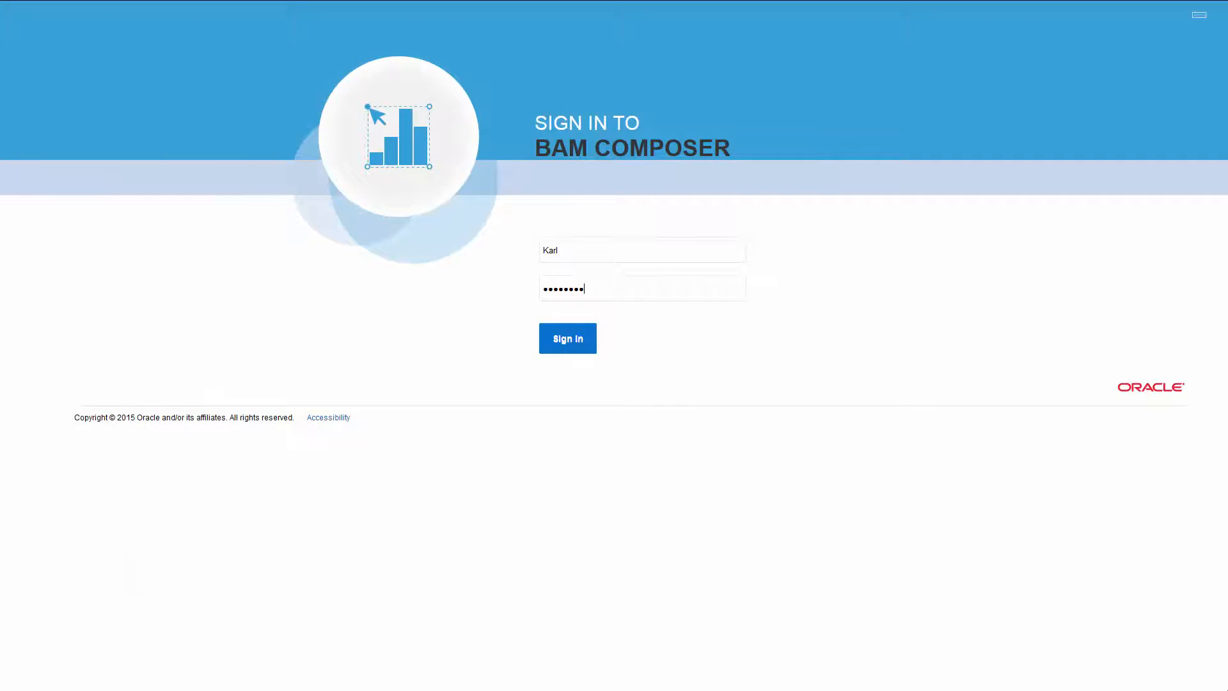
Sign in to BAM Composer with the entered credentials
left_click(567, 338)
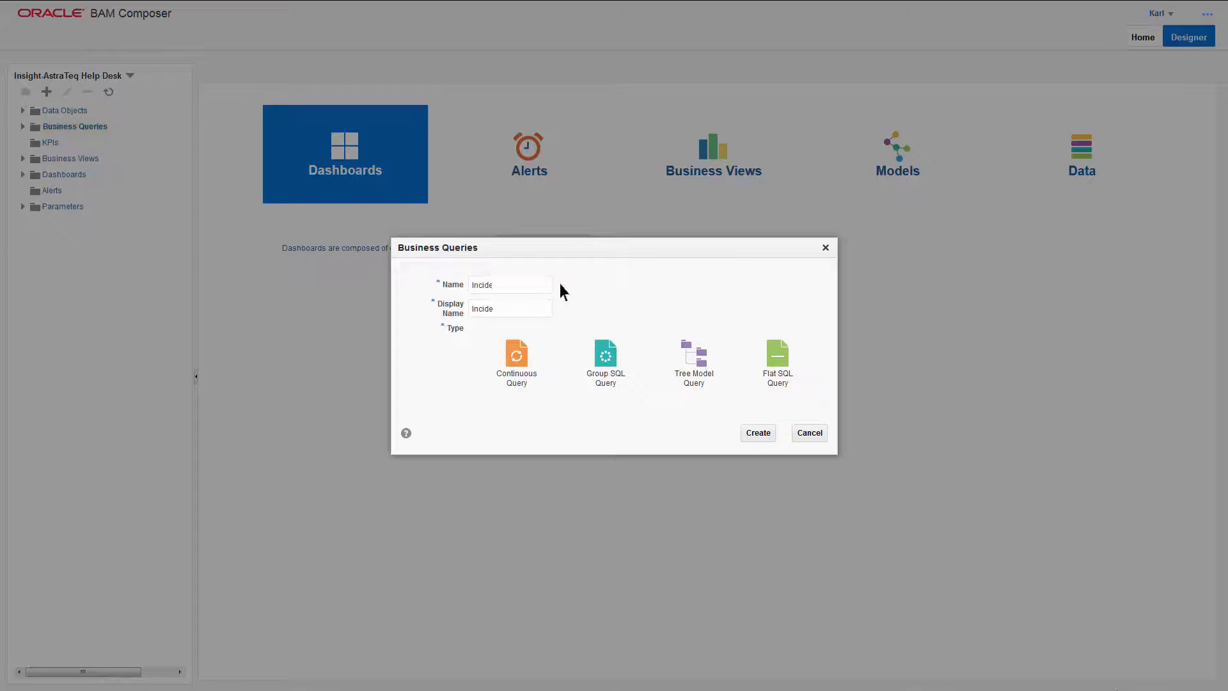
Create the business query named IncidentsPerRegionVCost
type("IncidentsPerRegionV")
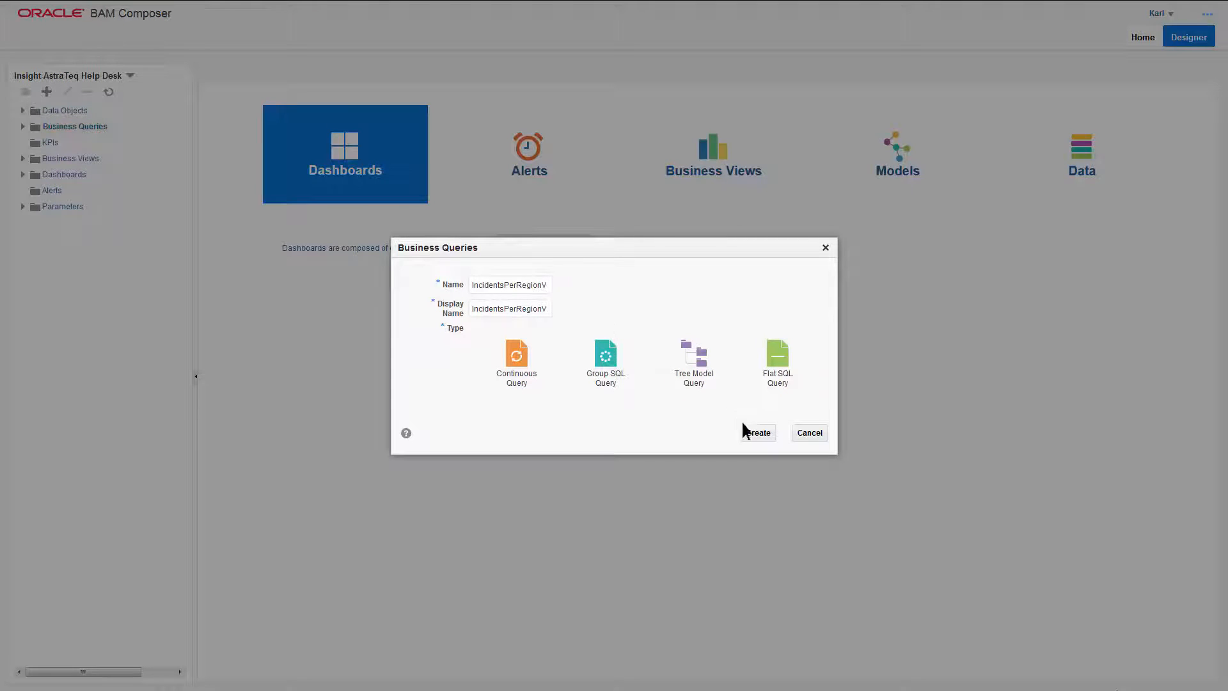
left_click(756, 432)
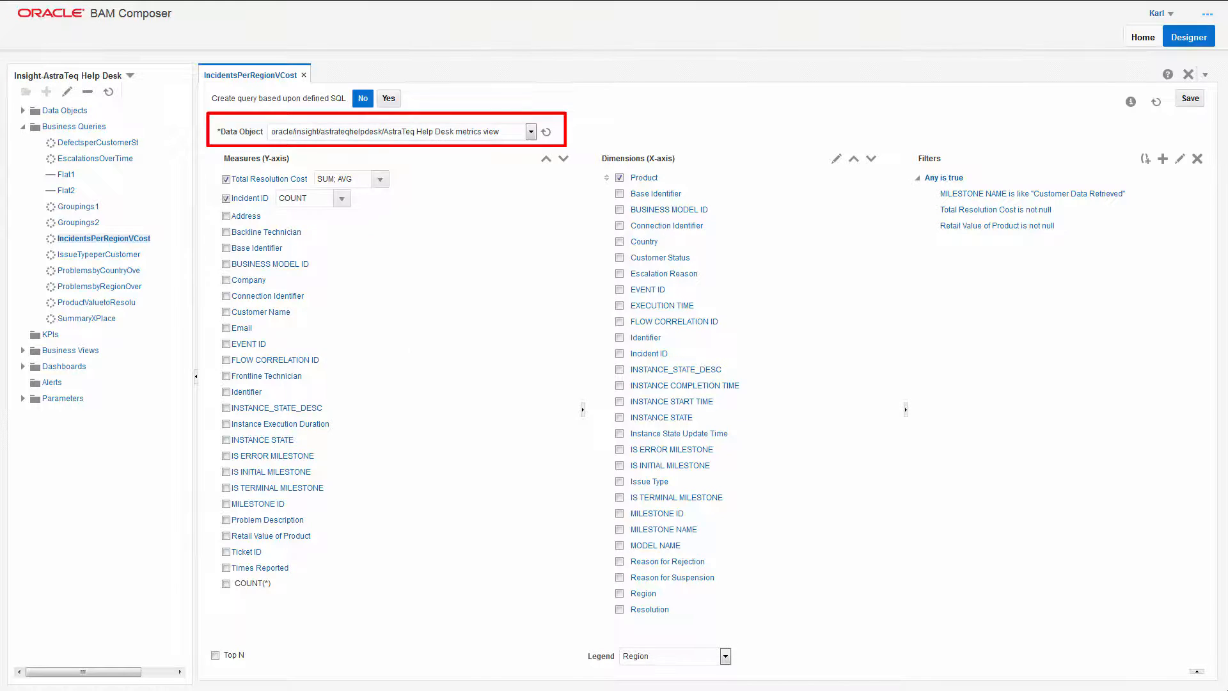
Use the Help Desk metrics view data object and count incidents on the Incident ID measure
left_click(380, 179)
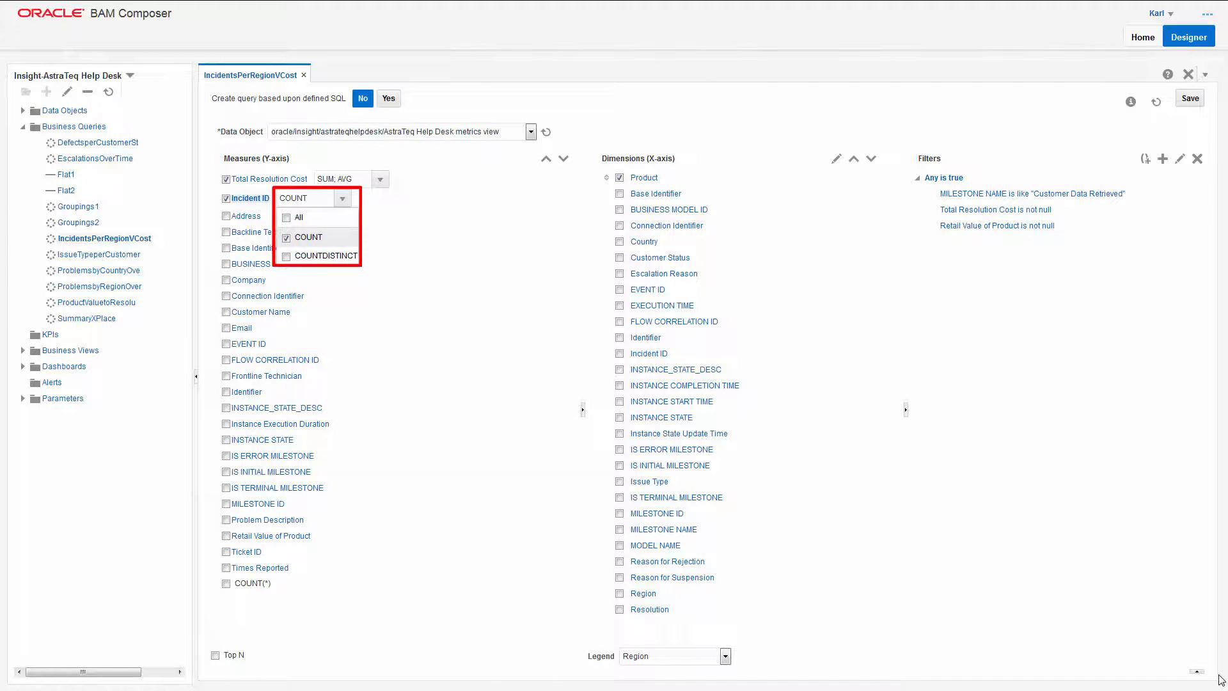
left_click(308, 237)
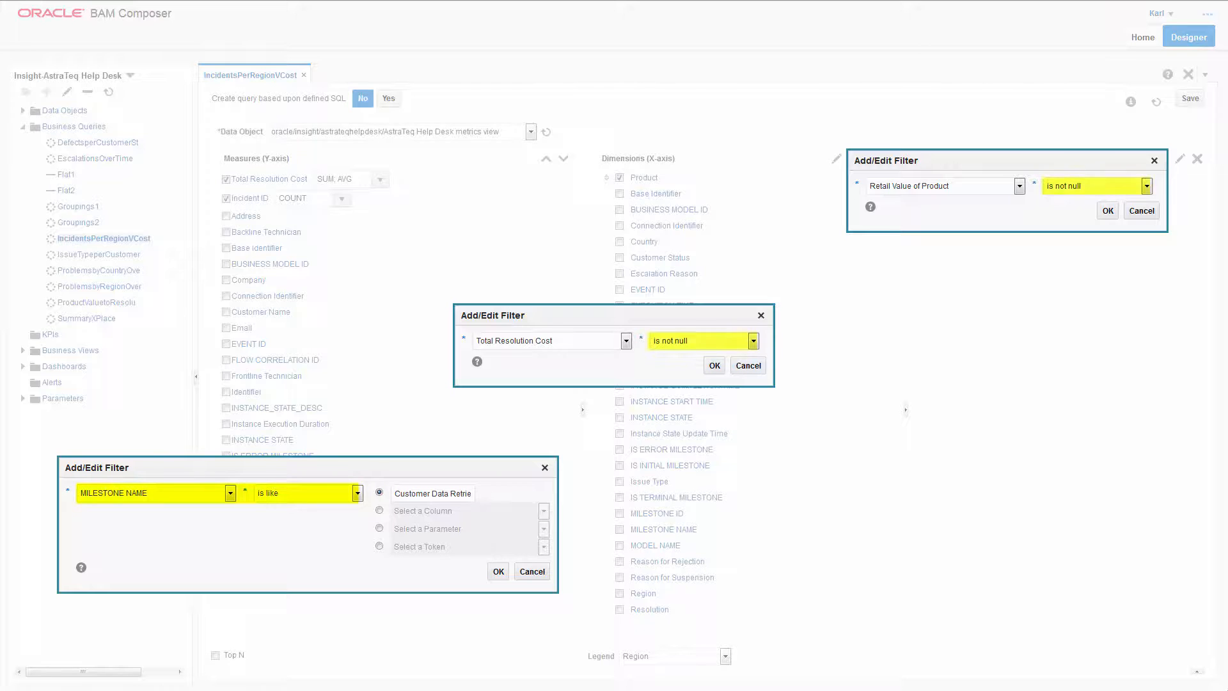
Add the query filters and create the Bubble Driver bubble business view
left_click(230, 491)
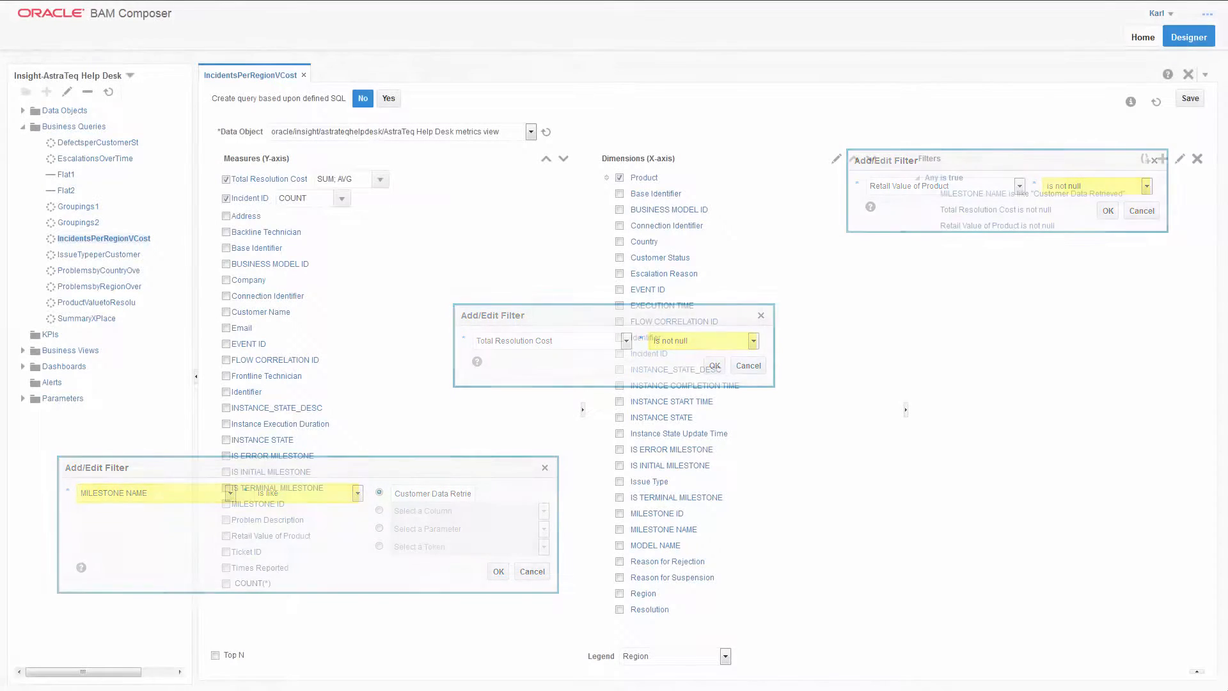
left_click(498, 570)
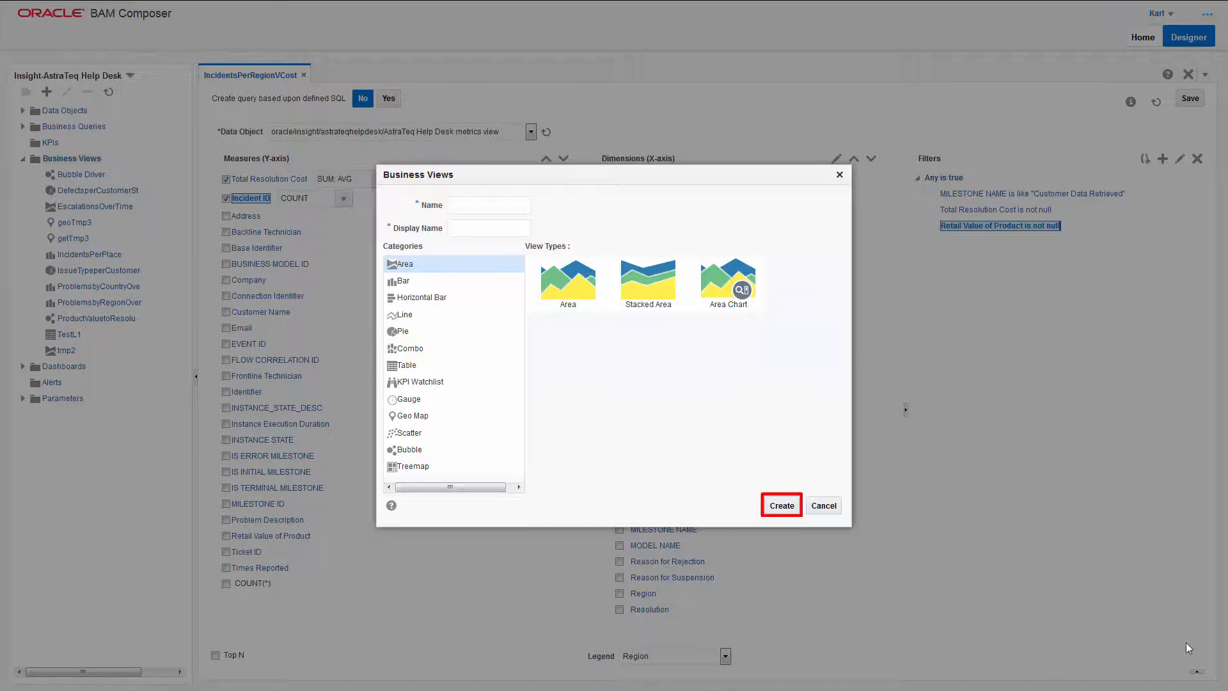
left_click(781, 506)
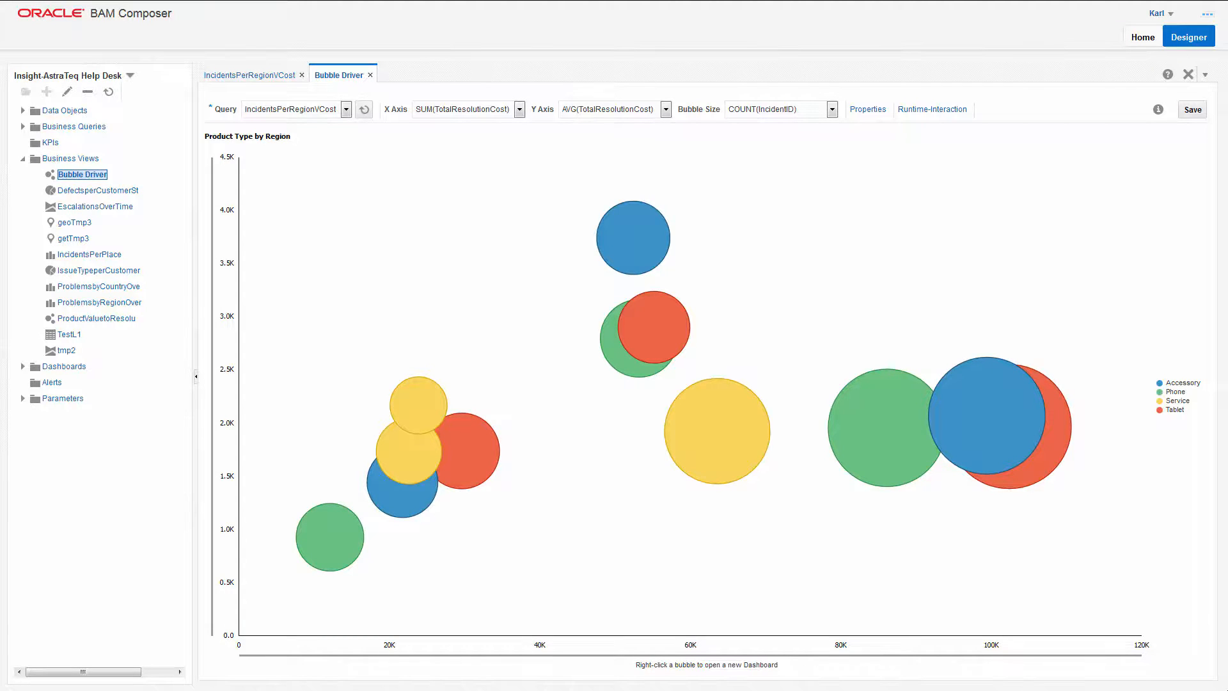
Feed Bubble Driver from IncidentsPerRegionVCost with SUM(TotalResolutionCost) on X and COUNT(IncidentID) as bubble size
left_click(346, 109)
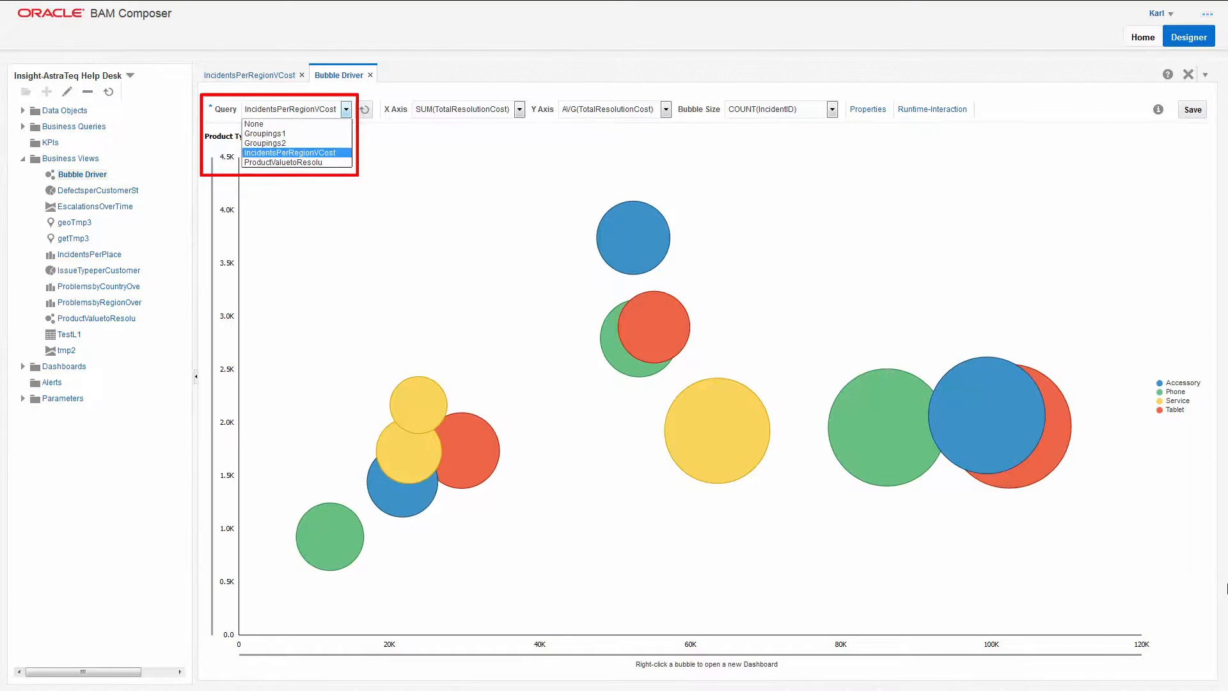
left_click(518, 108)
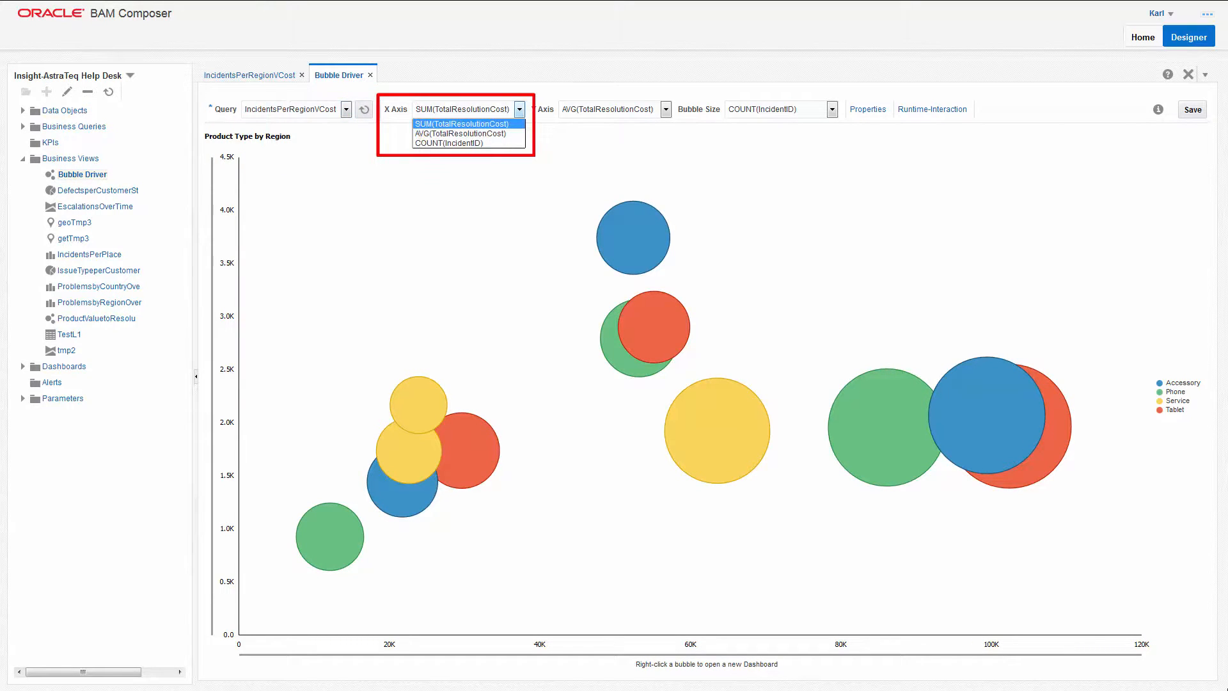
left_click(832, 109)
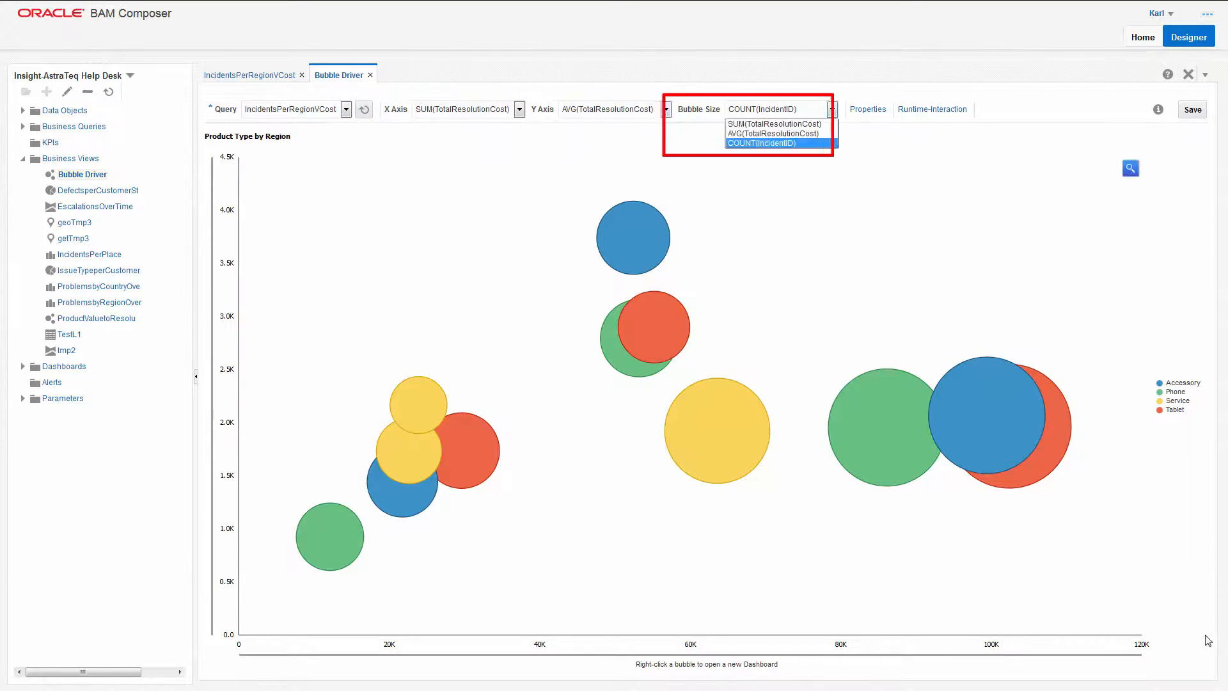
mouse_move(279, 343)
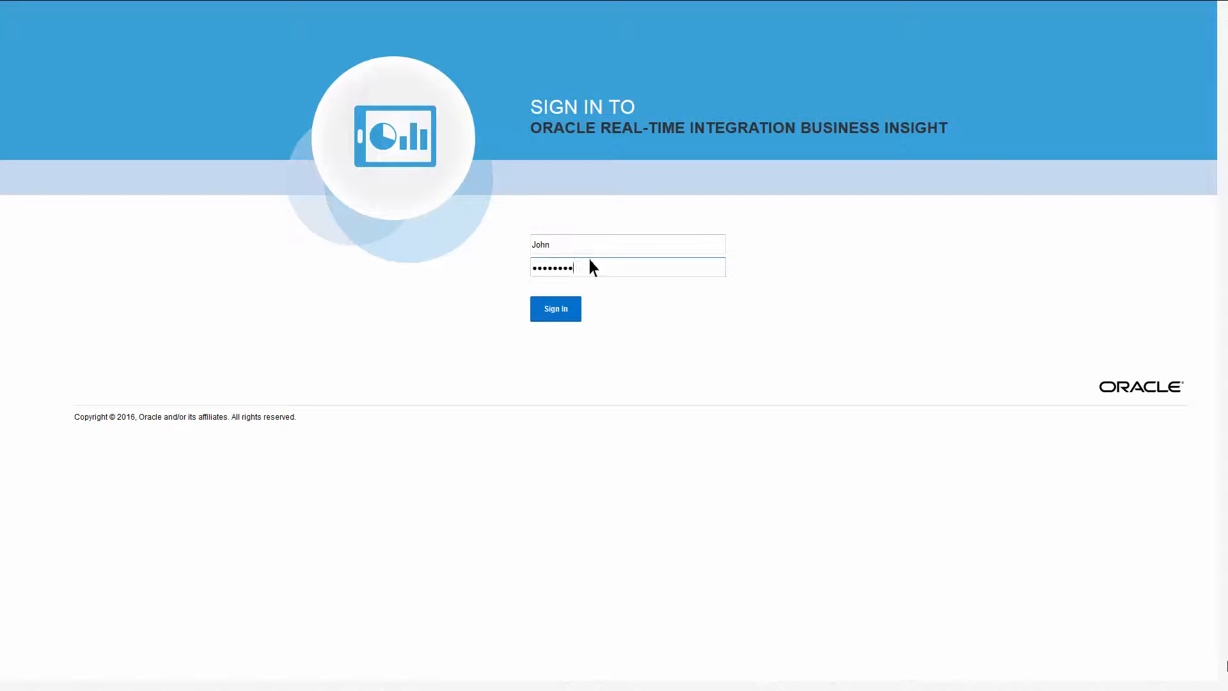
Sign in to the Insight console and switch the External Dashboard preference to On
left_click(554, 308)
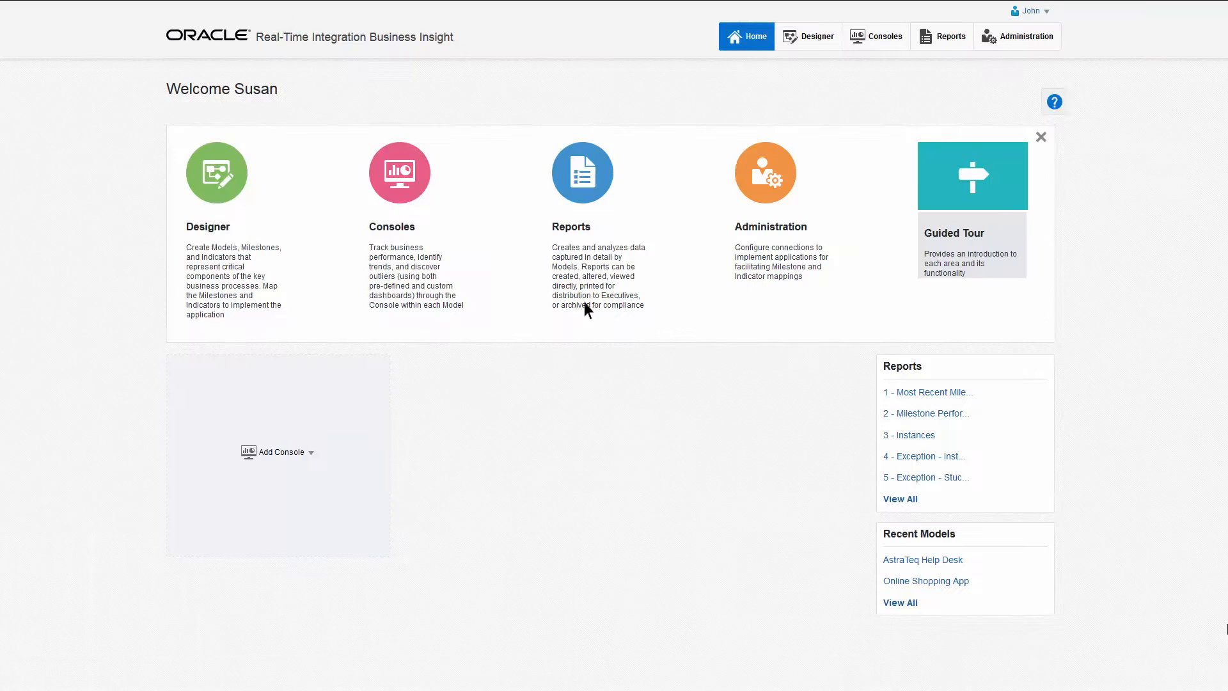
left_click(1030, 9)
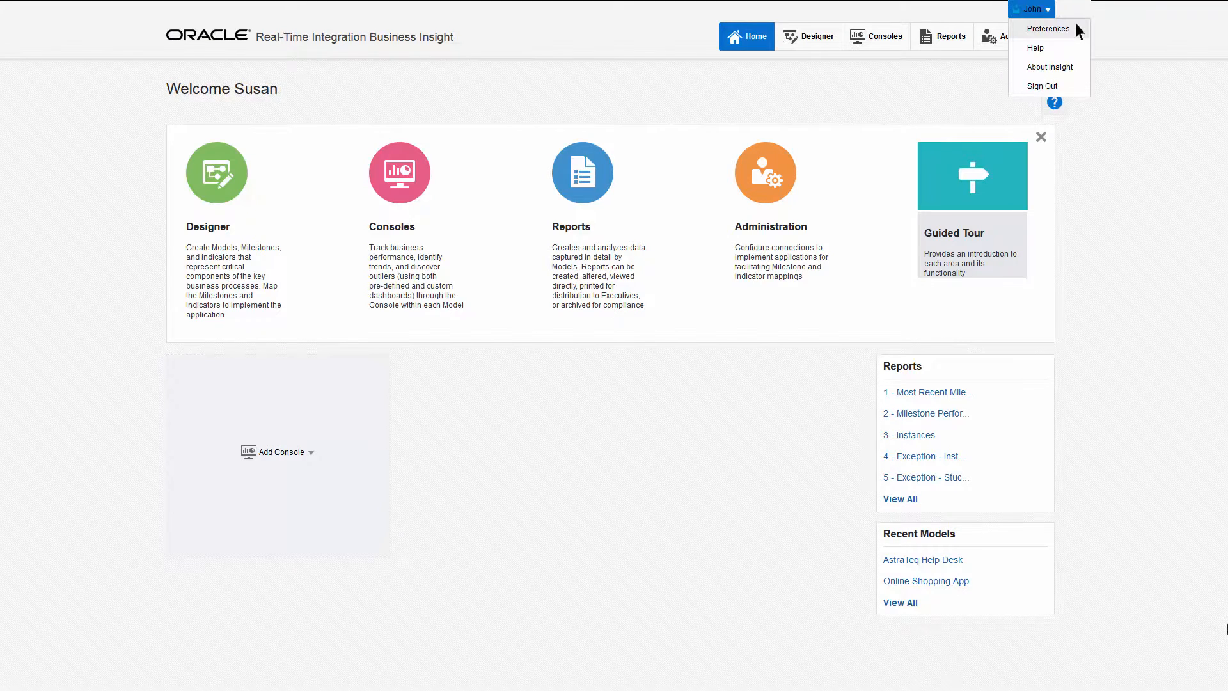
left_click(1047, 29)
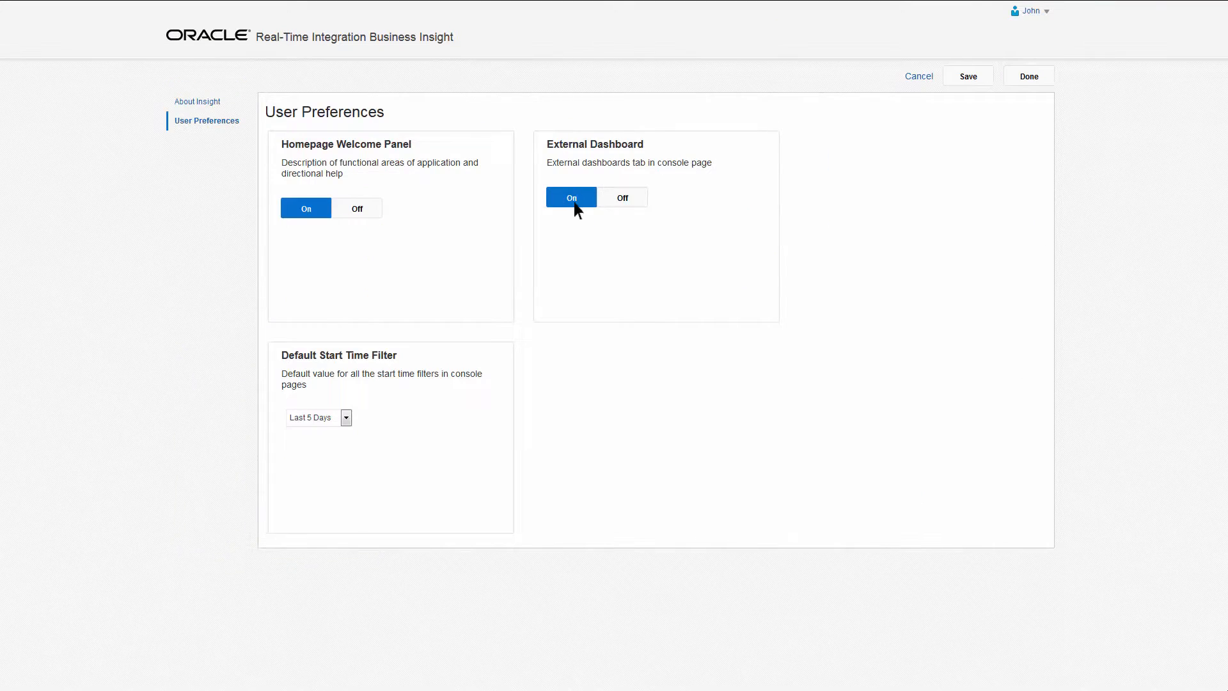
left_click(1028, 75)
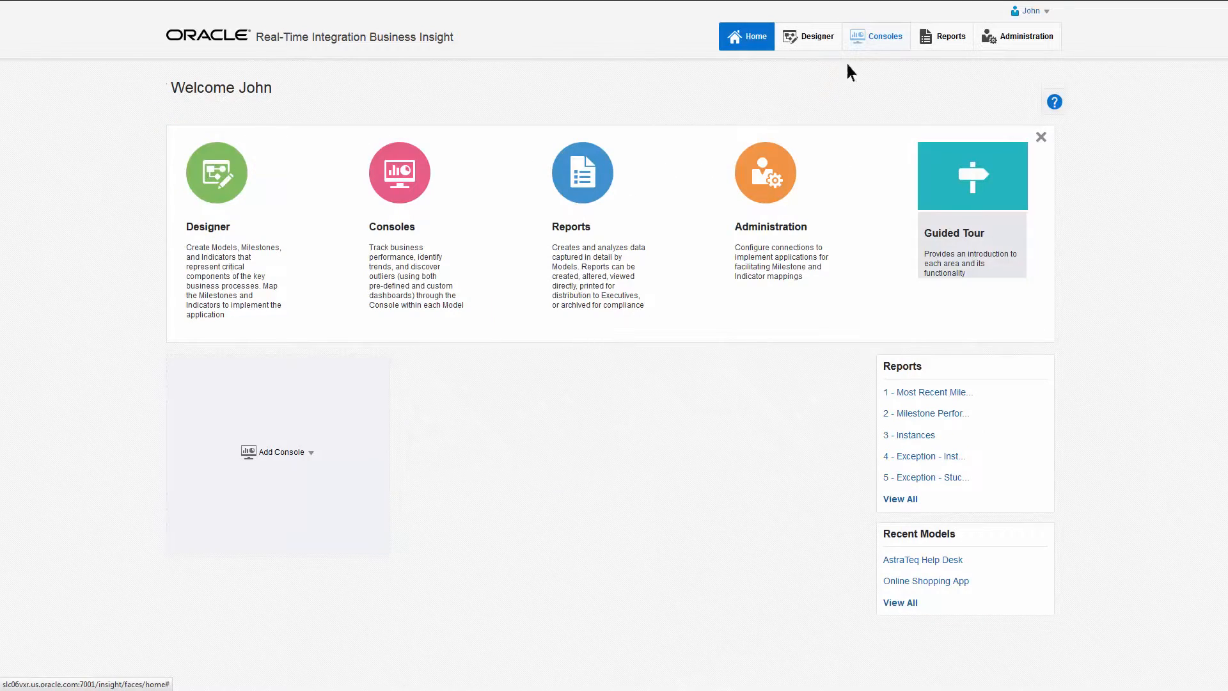
left_click(922, 559)
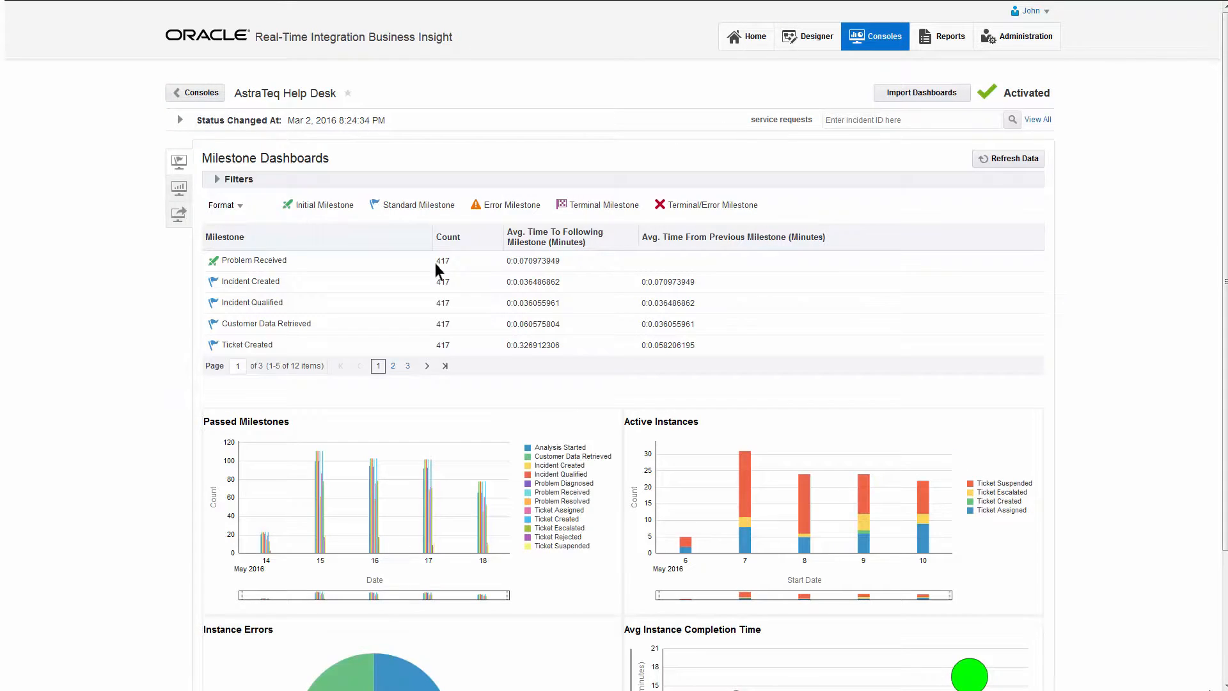
left_click(179, 215)
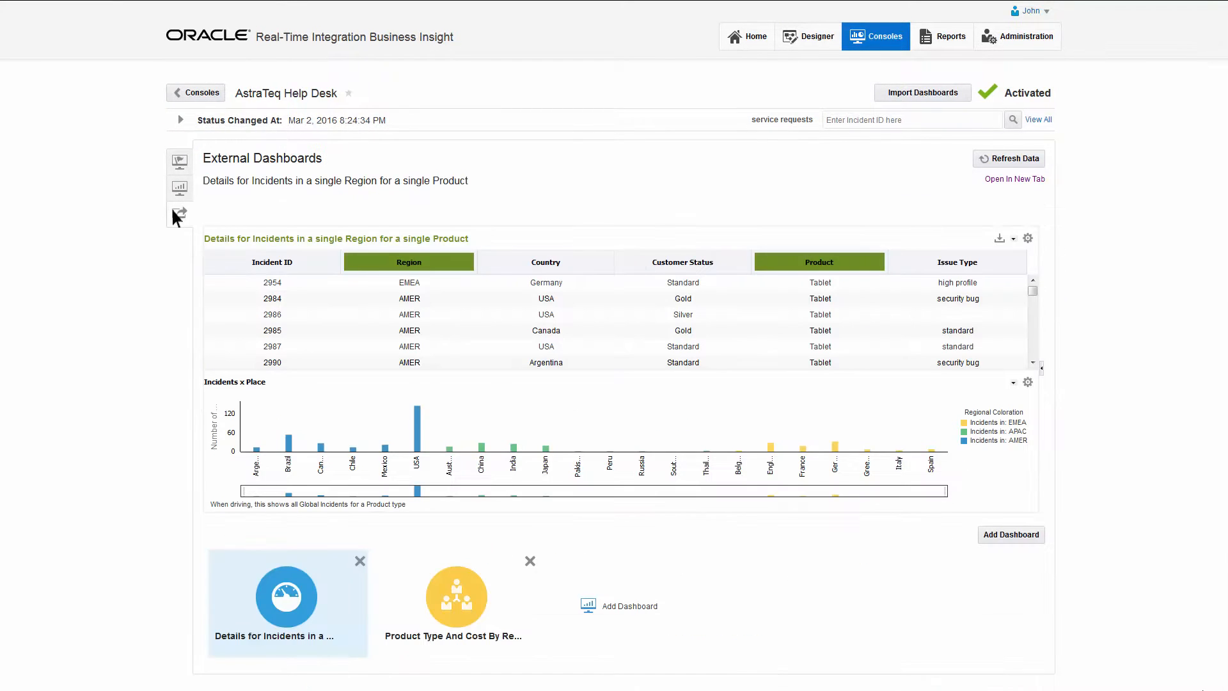
left_click(456, 594)
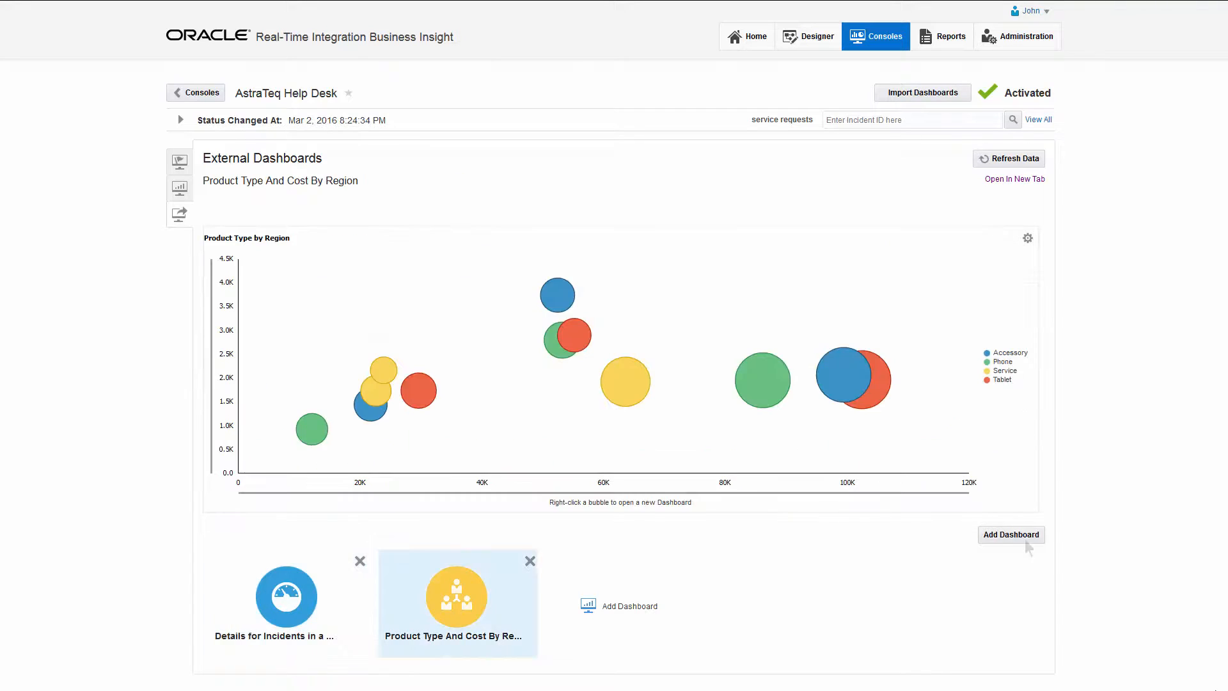
mouse_move(1029, 548)
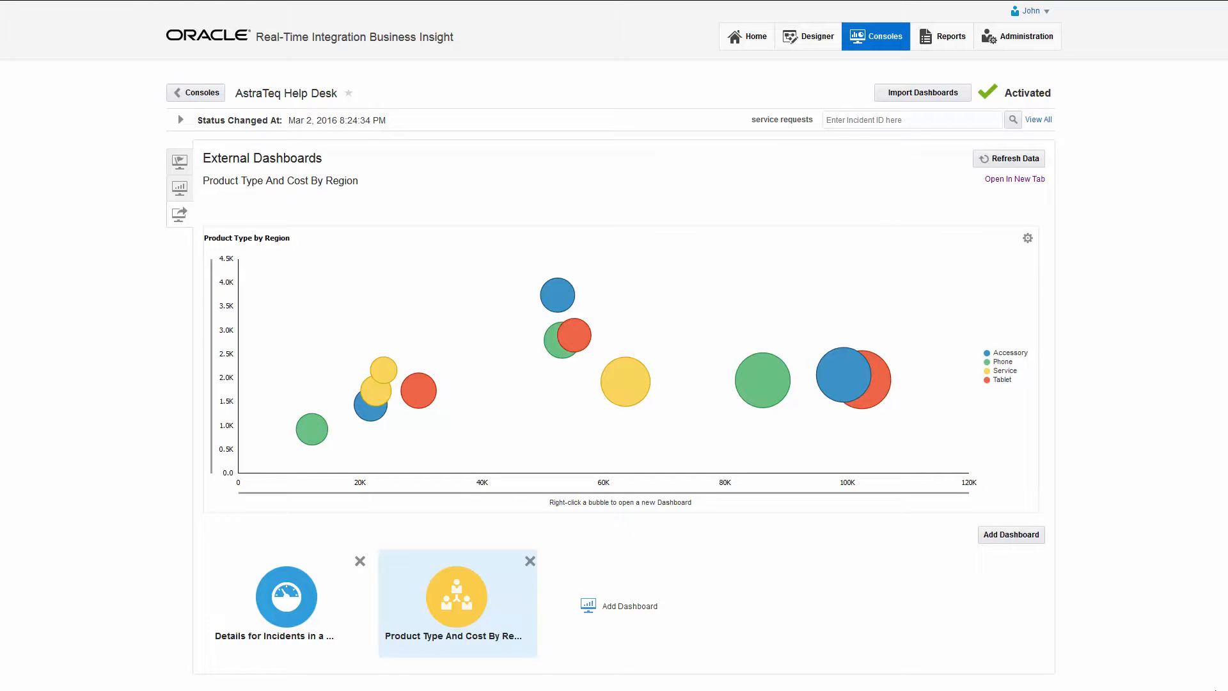
left_click(746, 36)
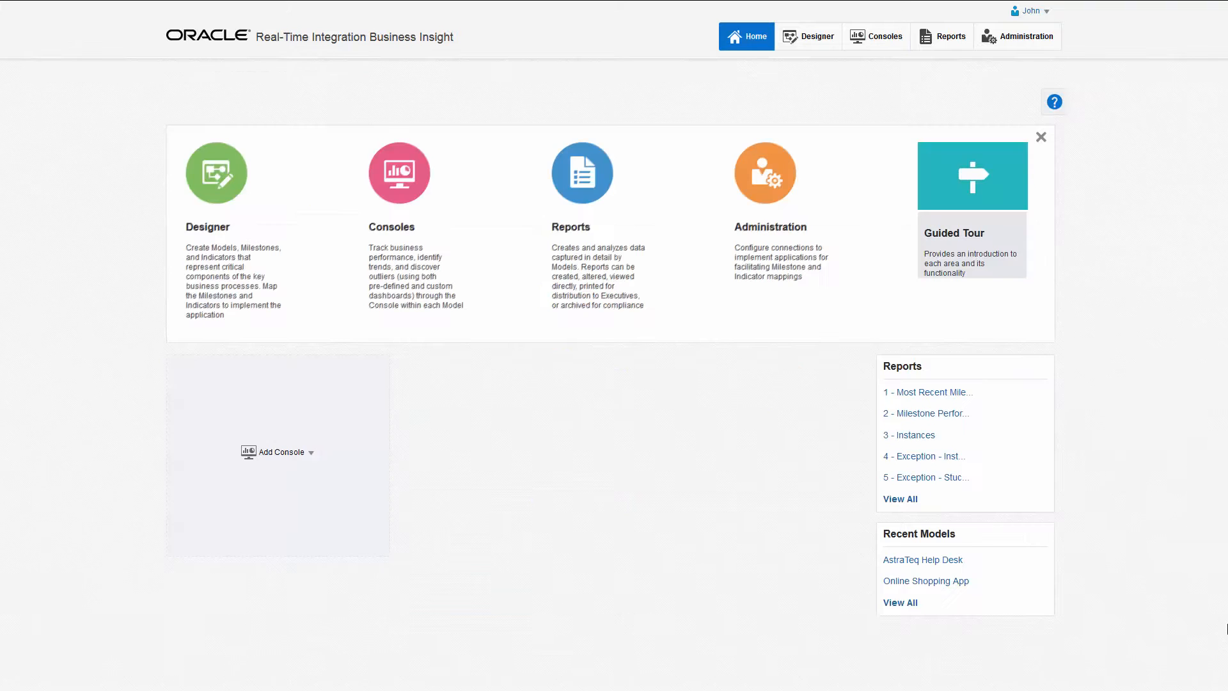